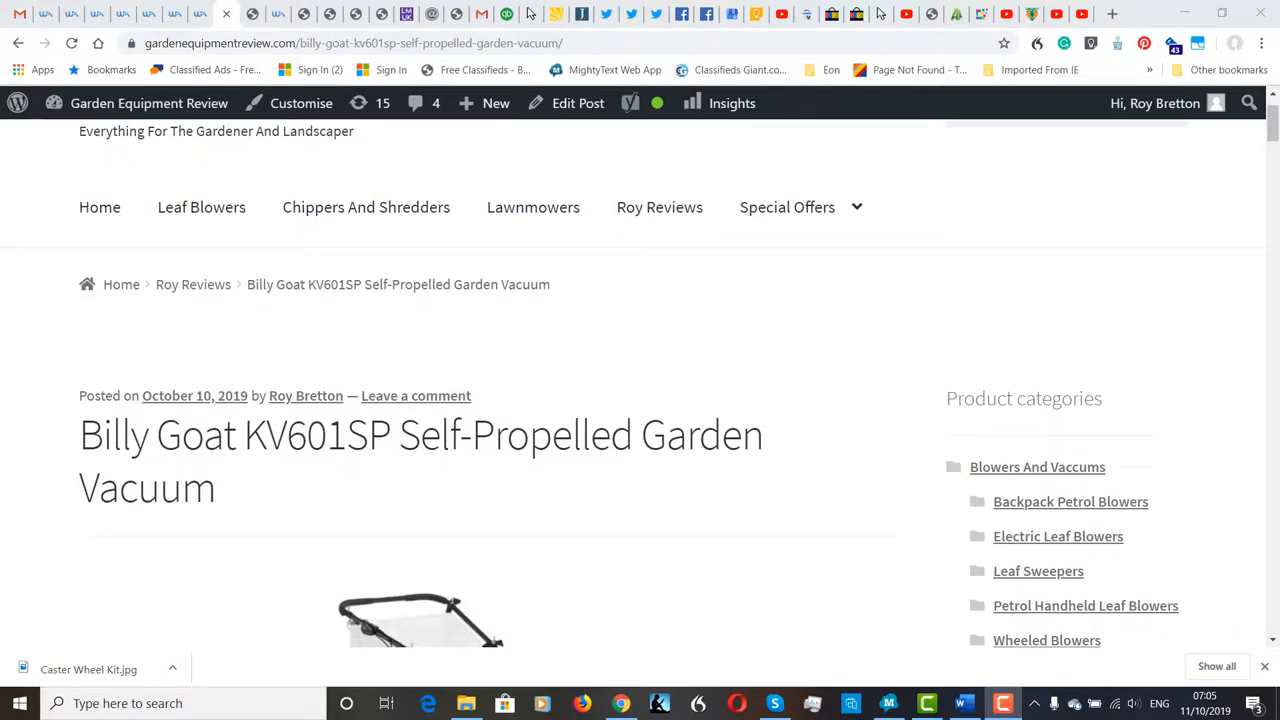
scroll(down, 3)
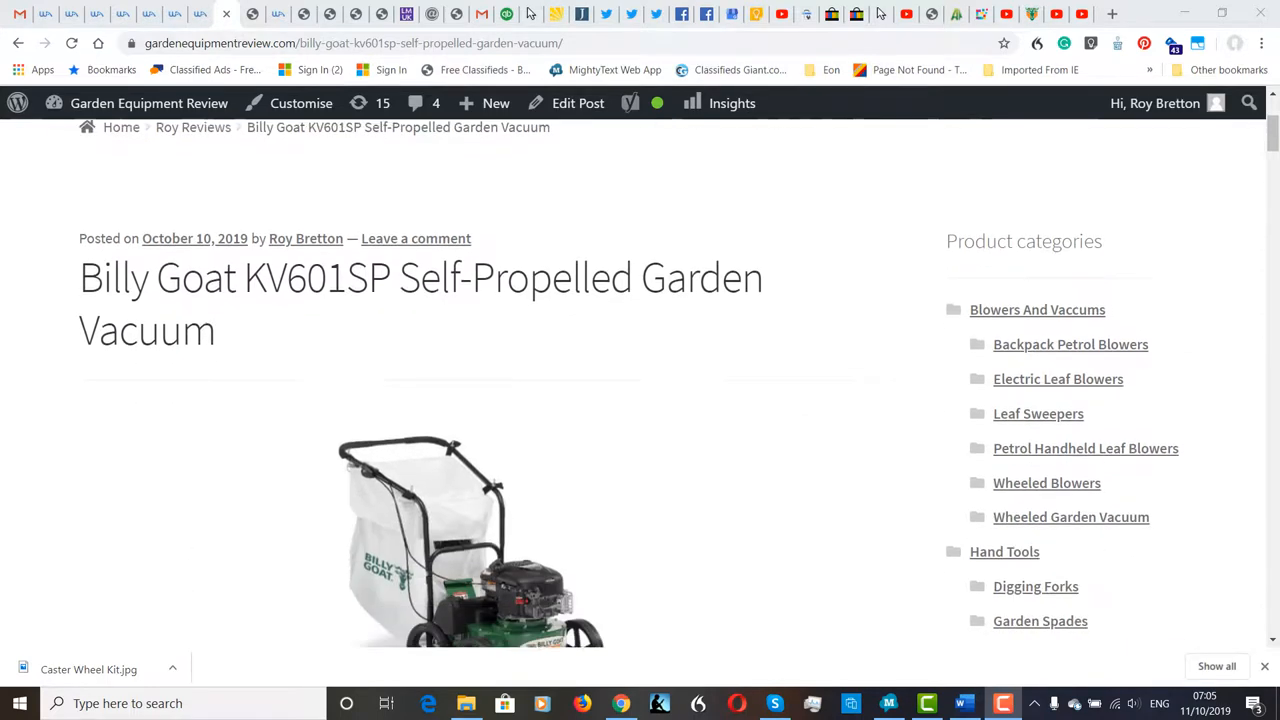
scroll(down, 3)
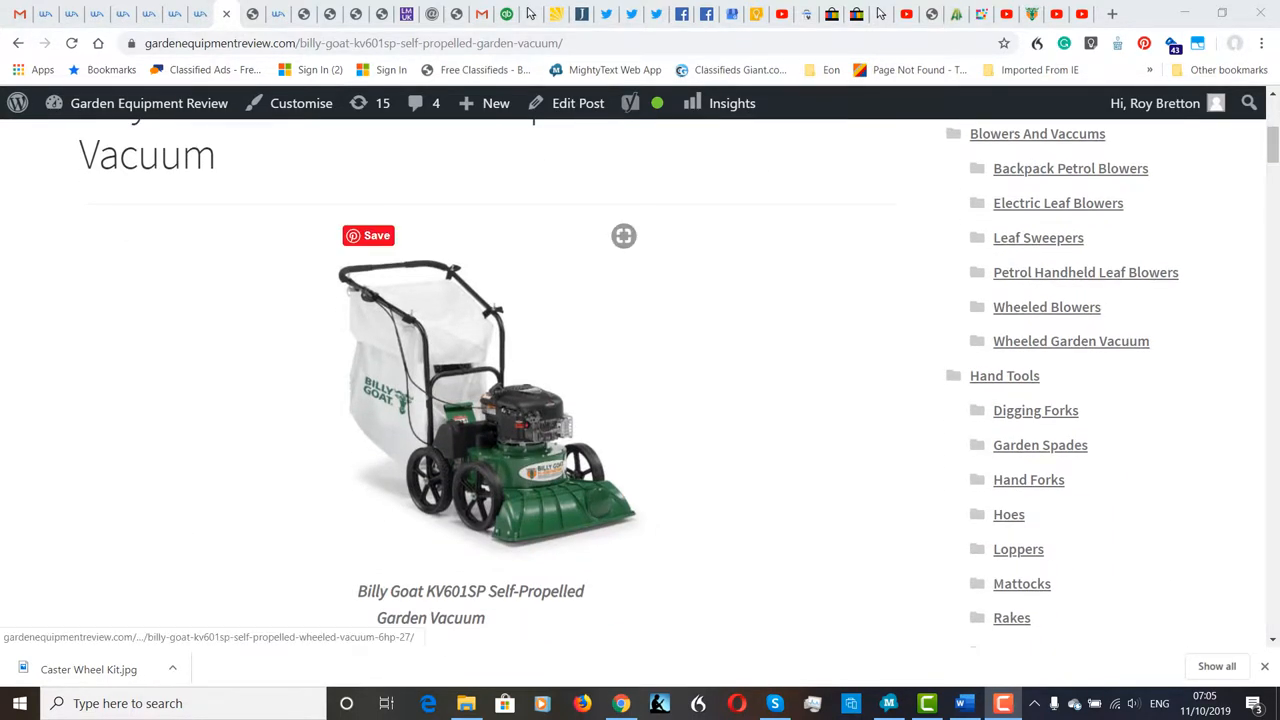
scroll(down, 3)
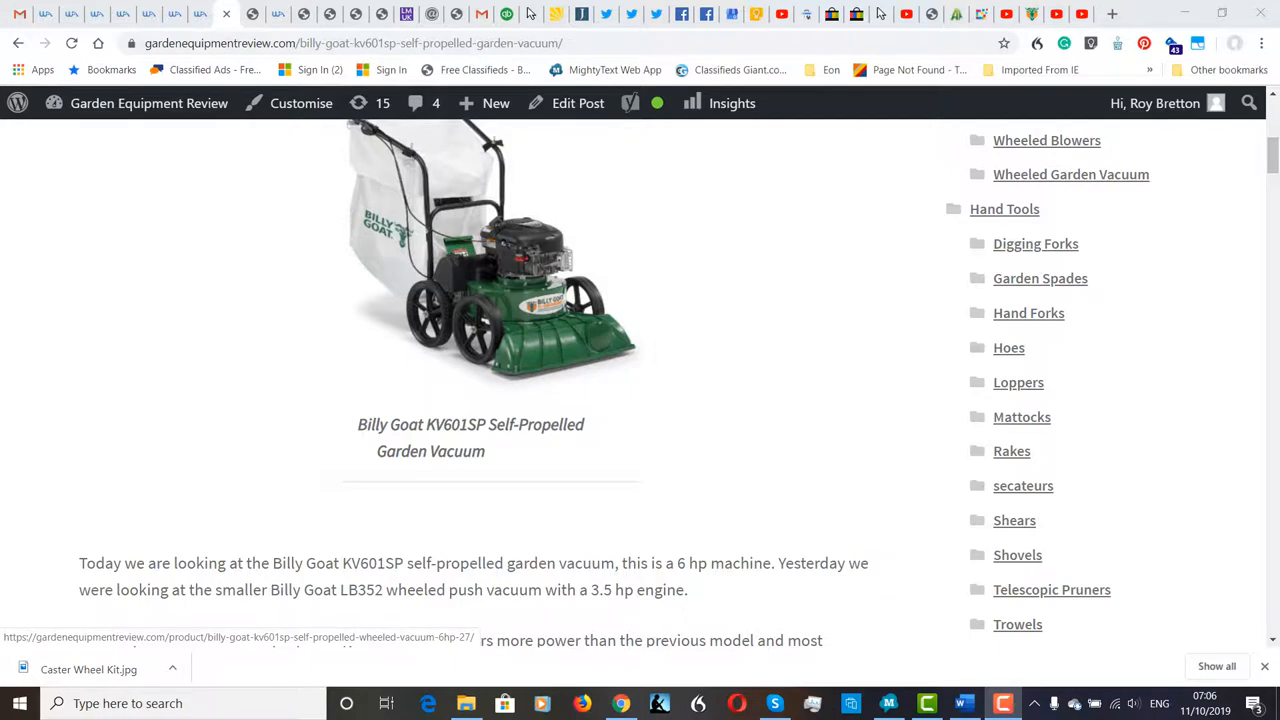
scroll(down, 3)
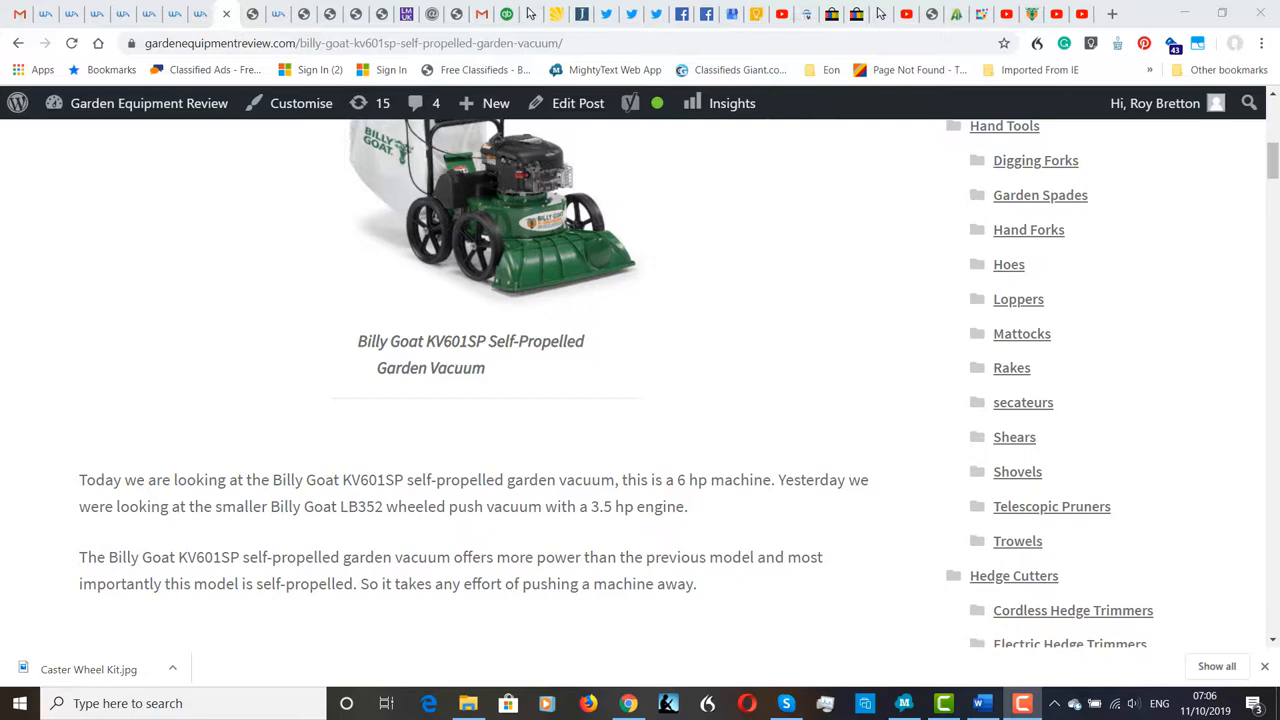
scroll(down, 3)
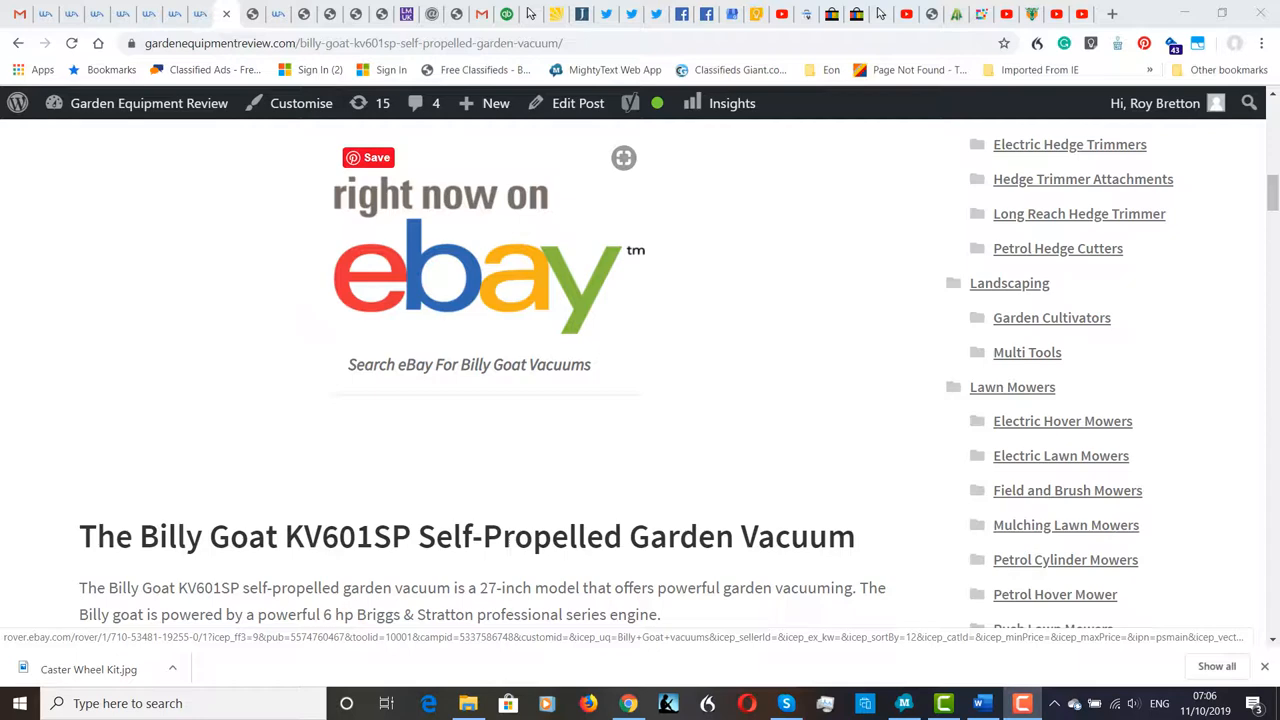
scroll(down, 3)
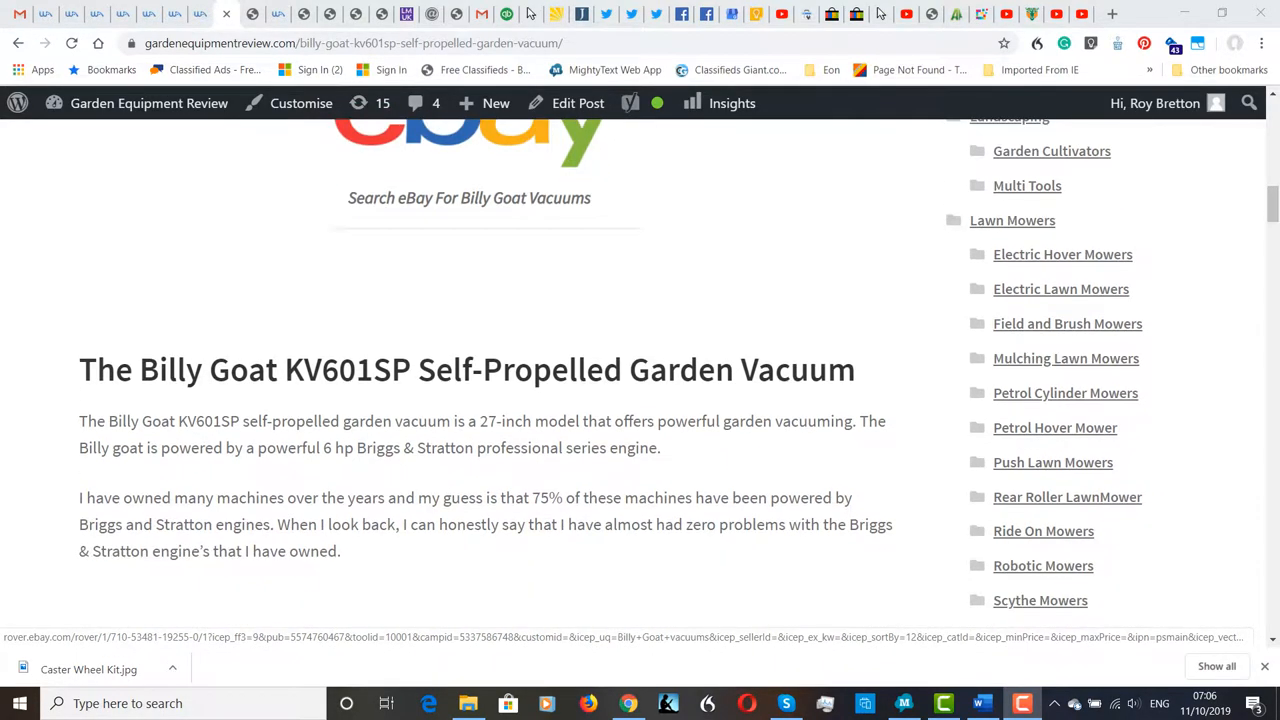
scroll(down, 3)
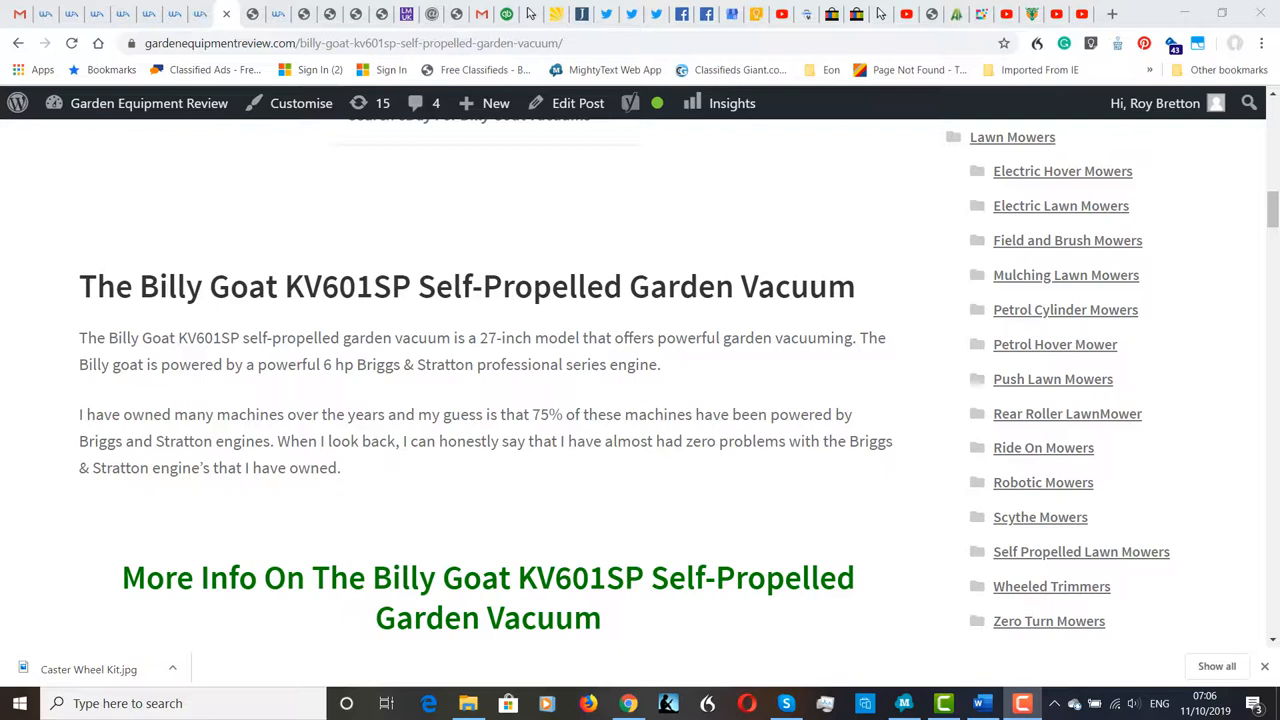
scroll(down, 3)
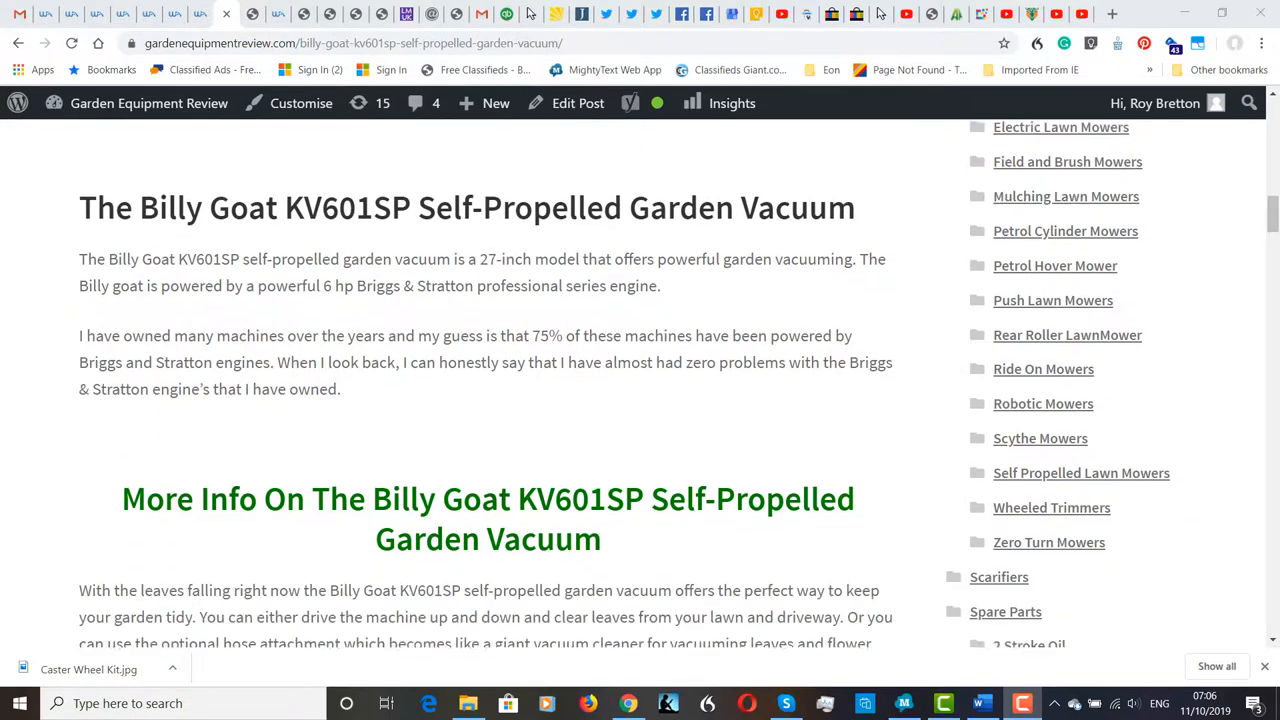
scroll(down, 3)
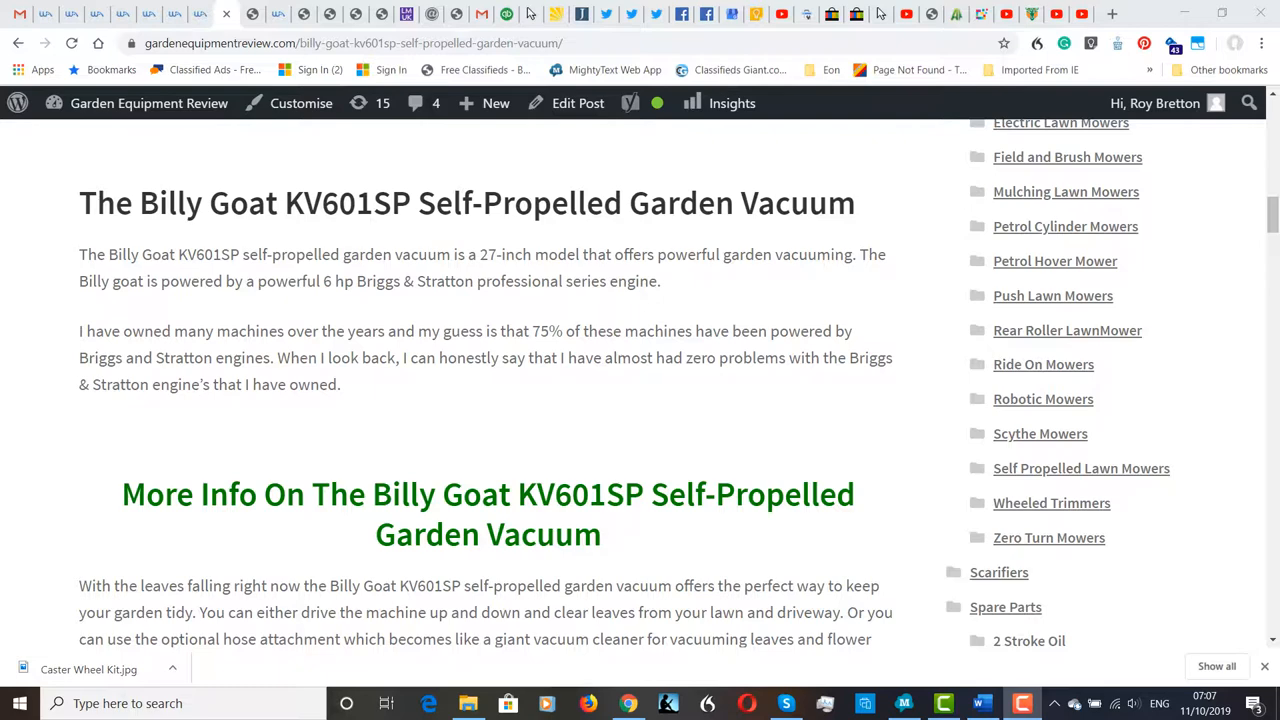
scroll(down, 3)
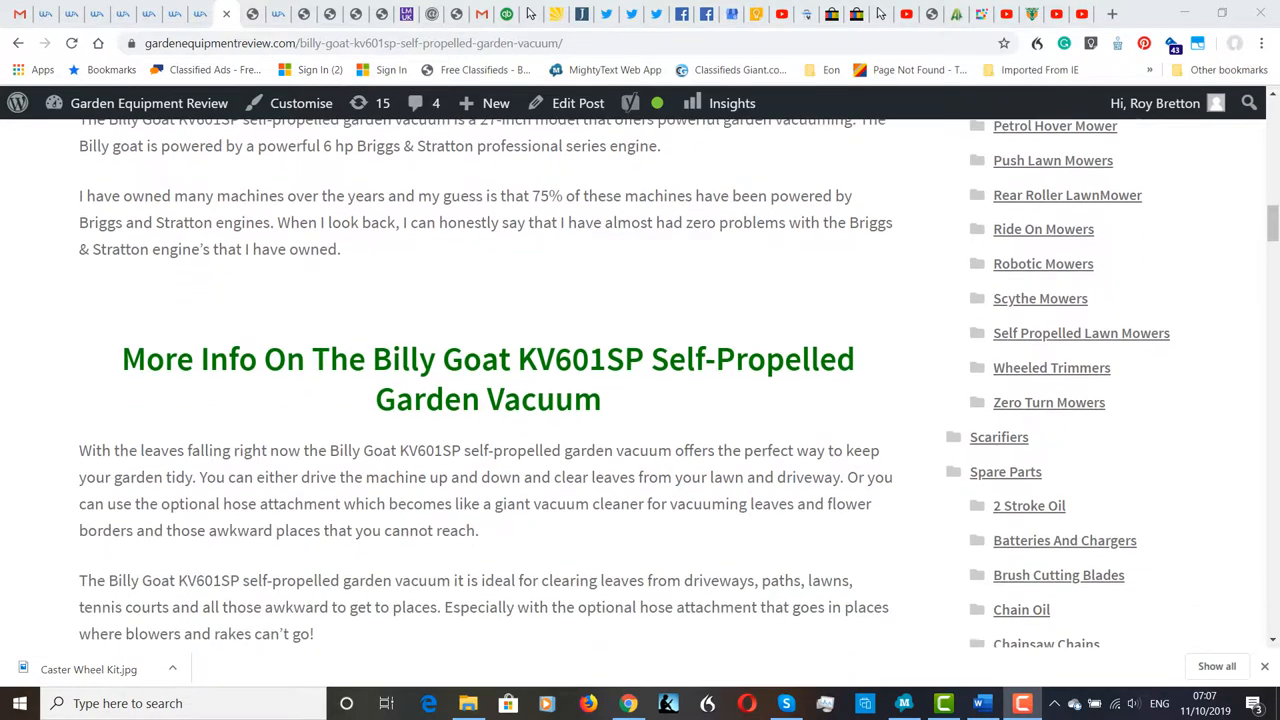
scroll(down, 3)
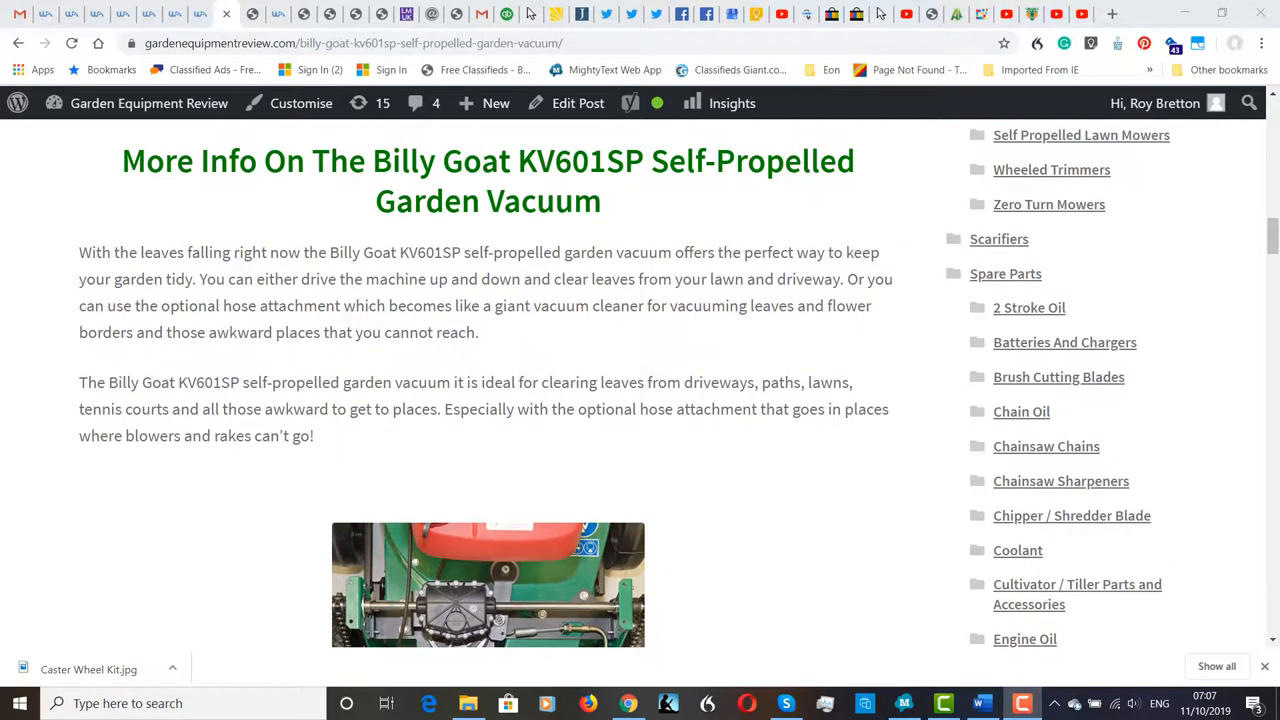
scroll(down, 3)
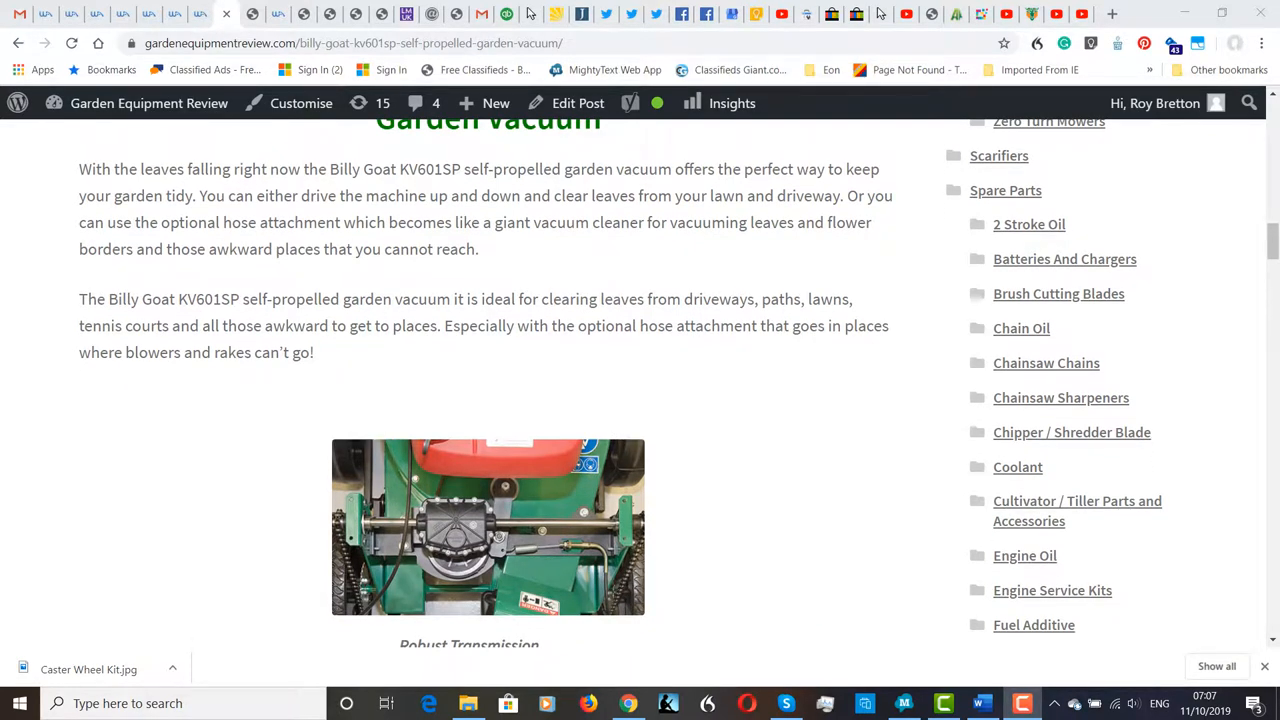
scroll(down, 3)
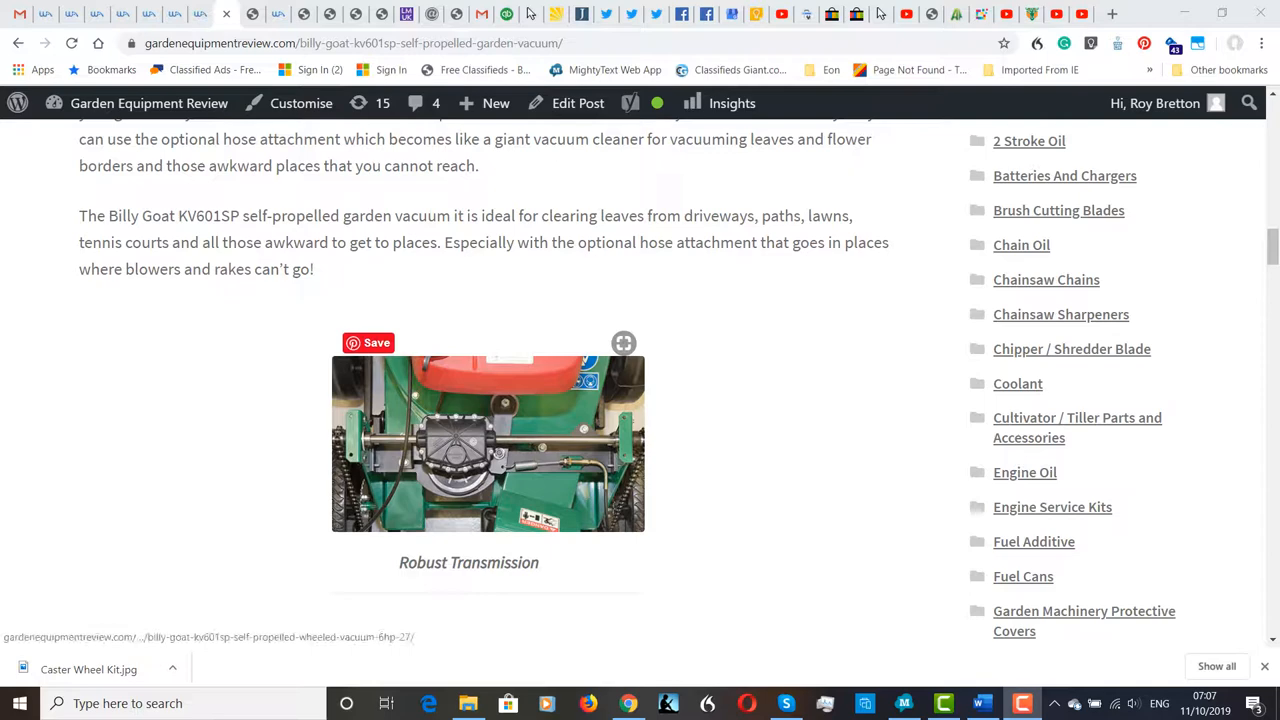
scroll(down, 3)
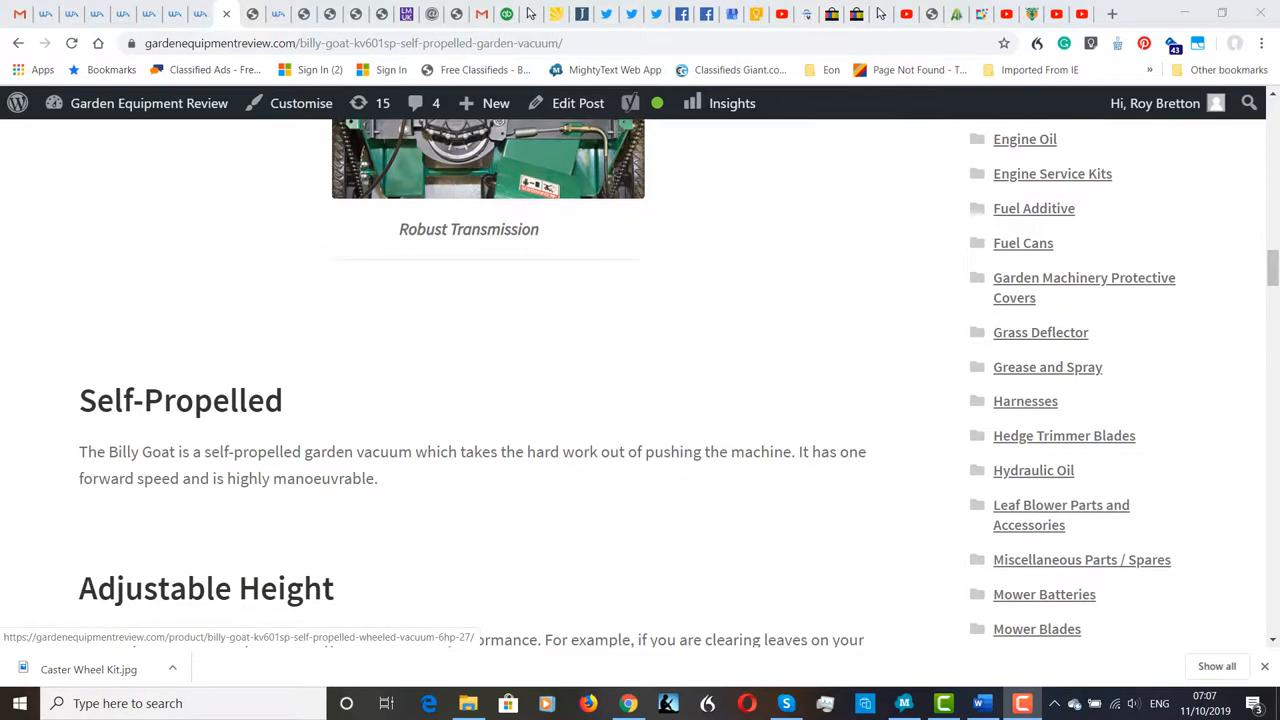
scroll(down, 3)
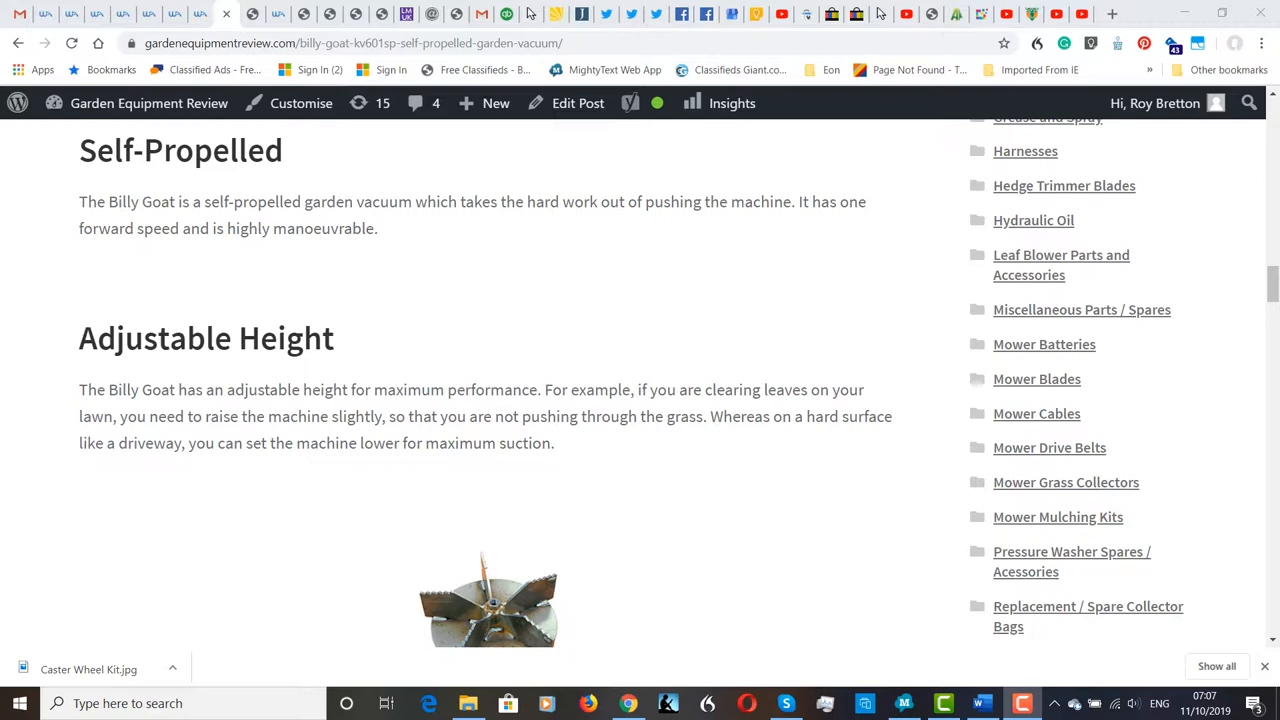
scroll(down, 3)
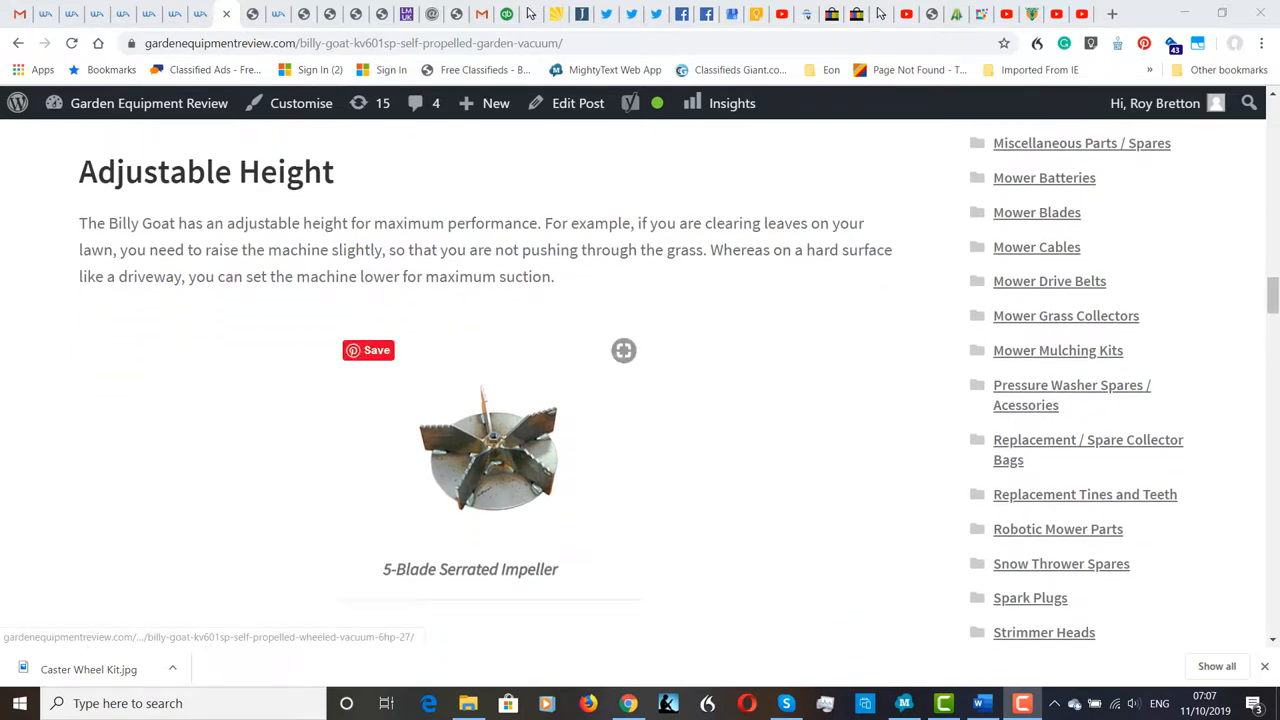
scroll(down, 3)
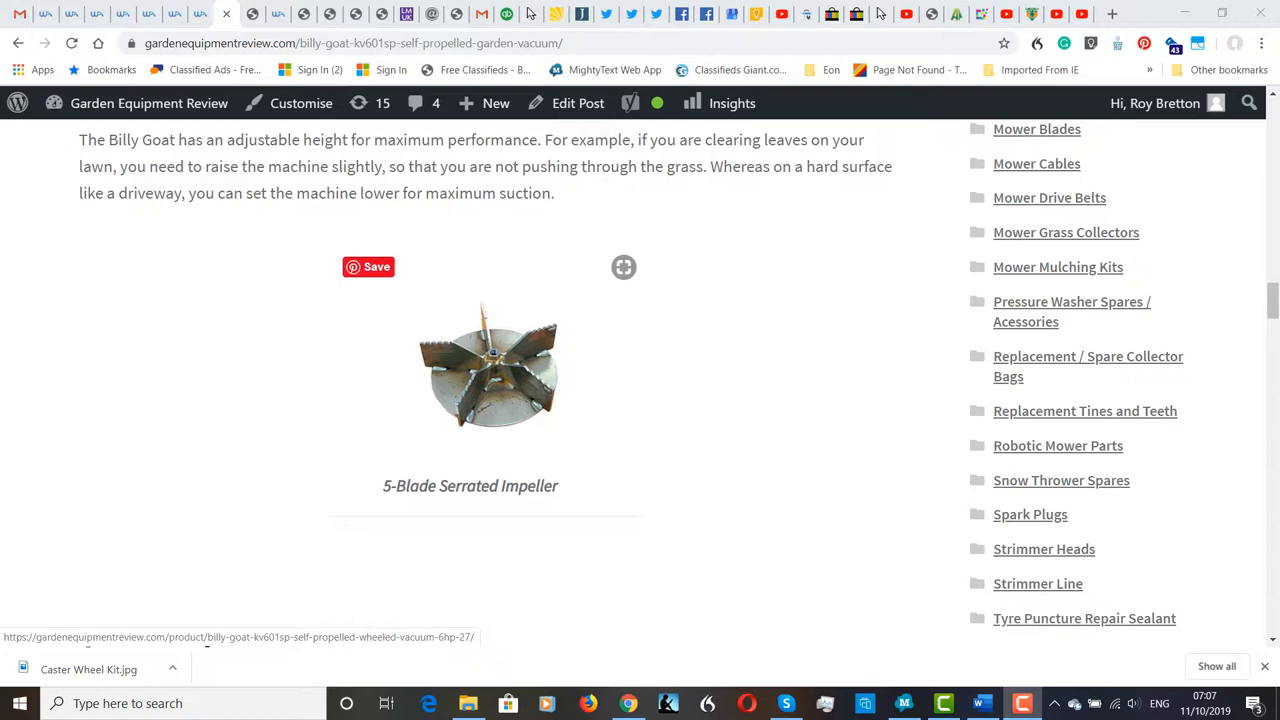
scroll(down, 3)
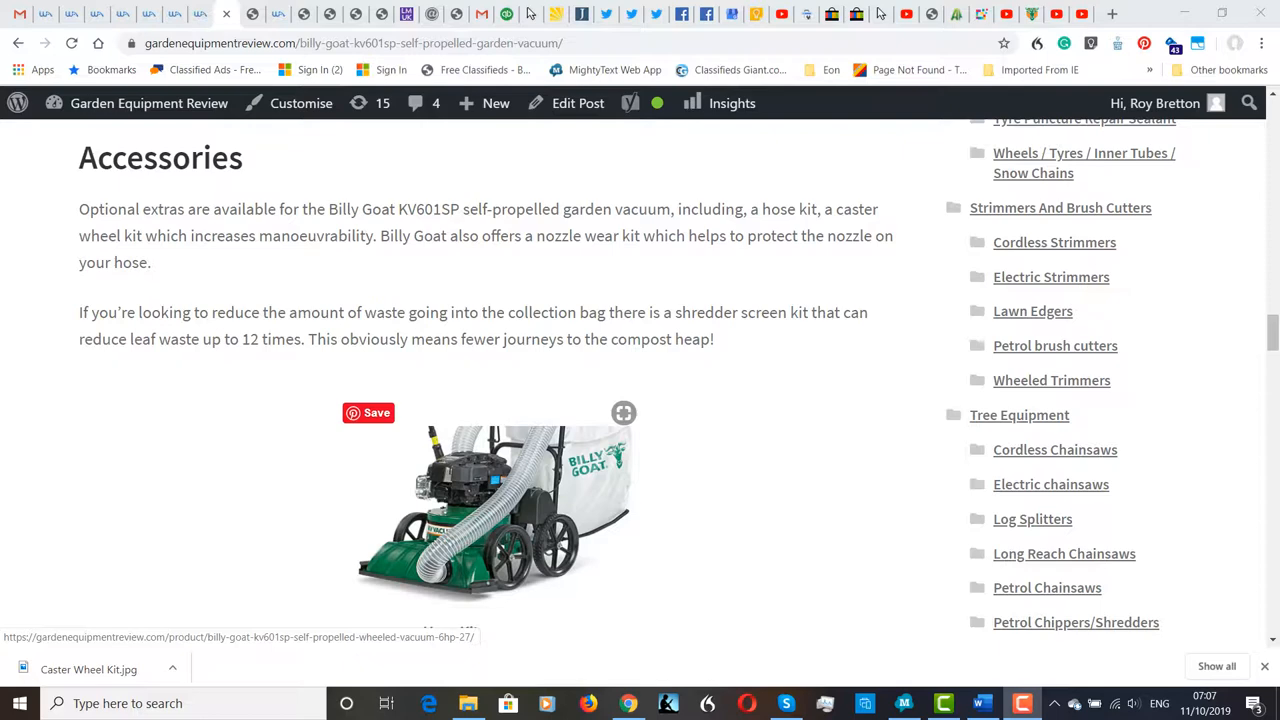
scroll(down, 3)
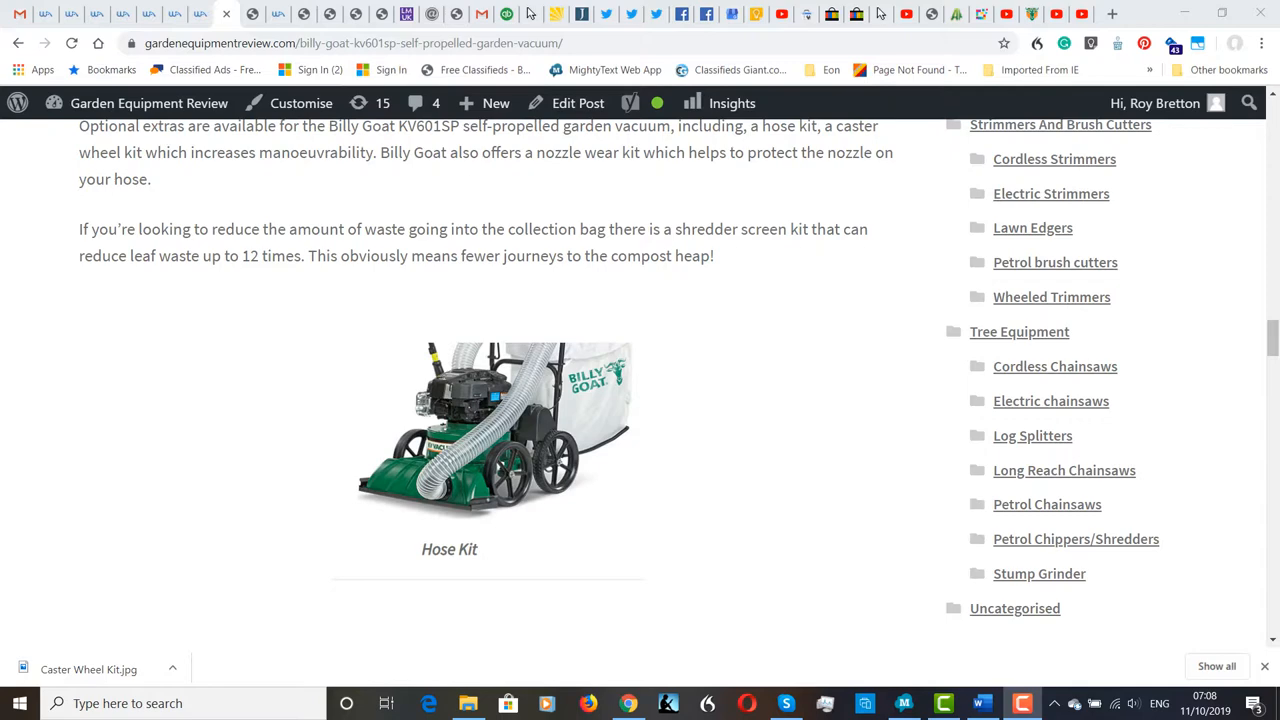
scroll(down, 3)
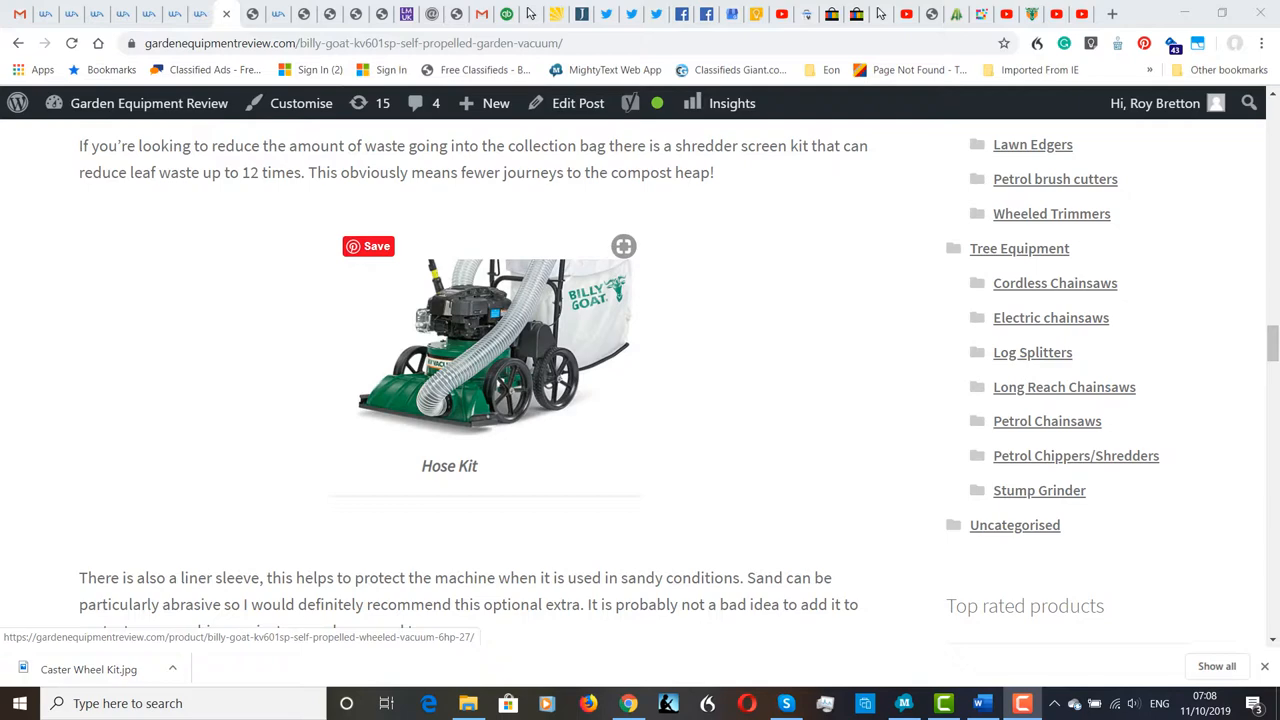
scroll(down, 3)
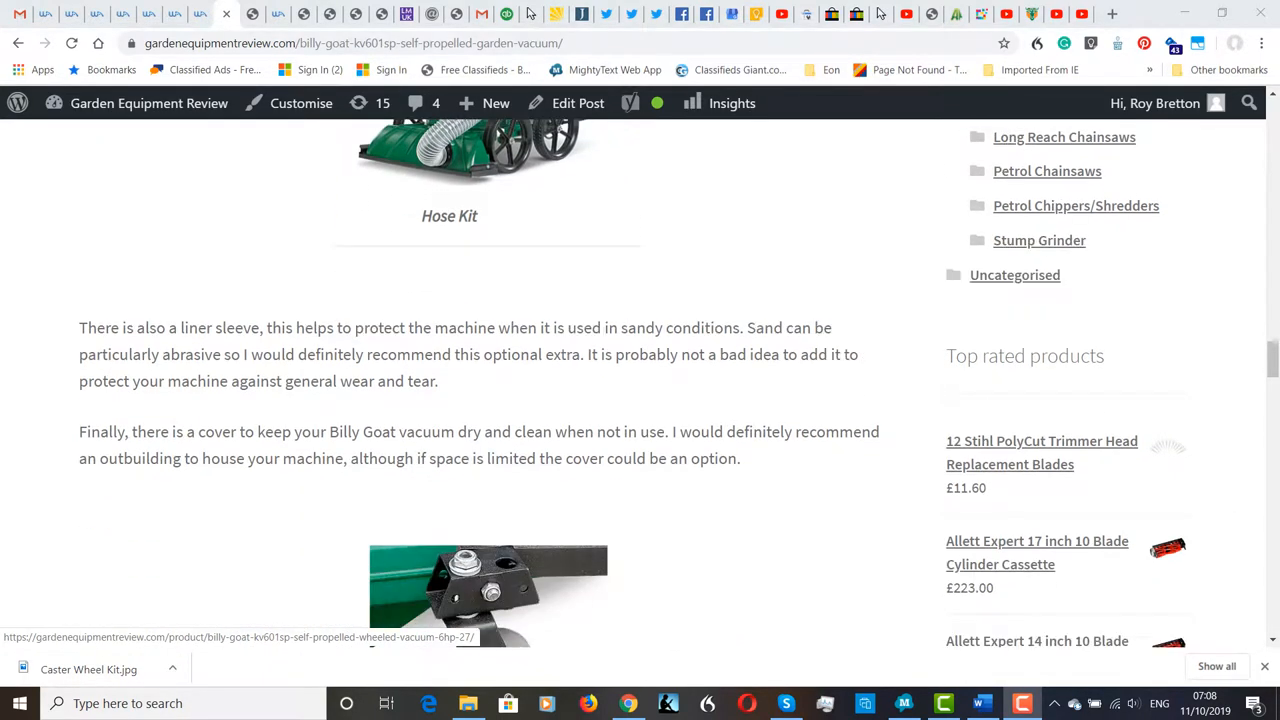
scroll(down, 3)
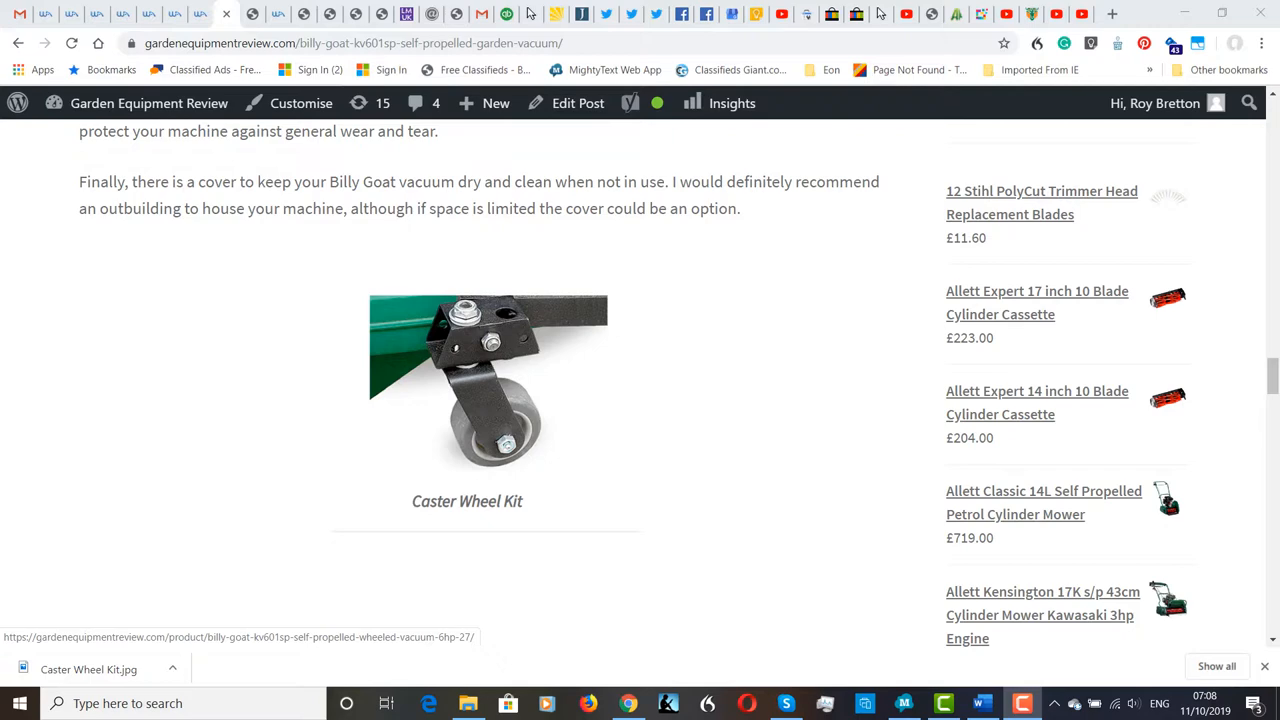
scroll(down, 3)
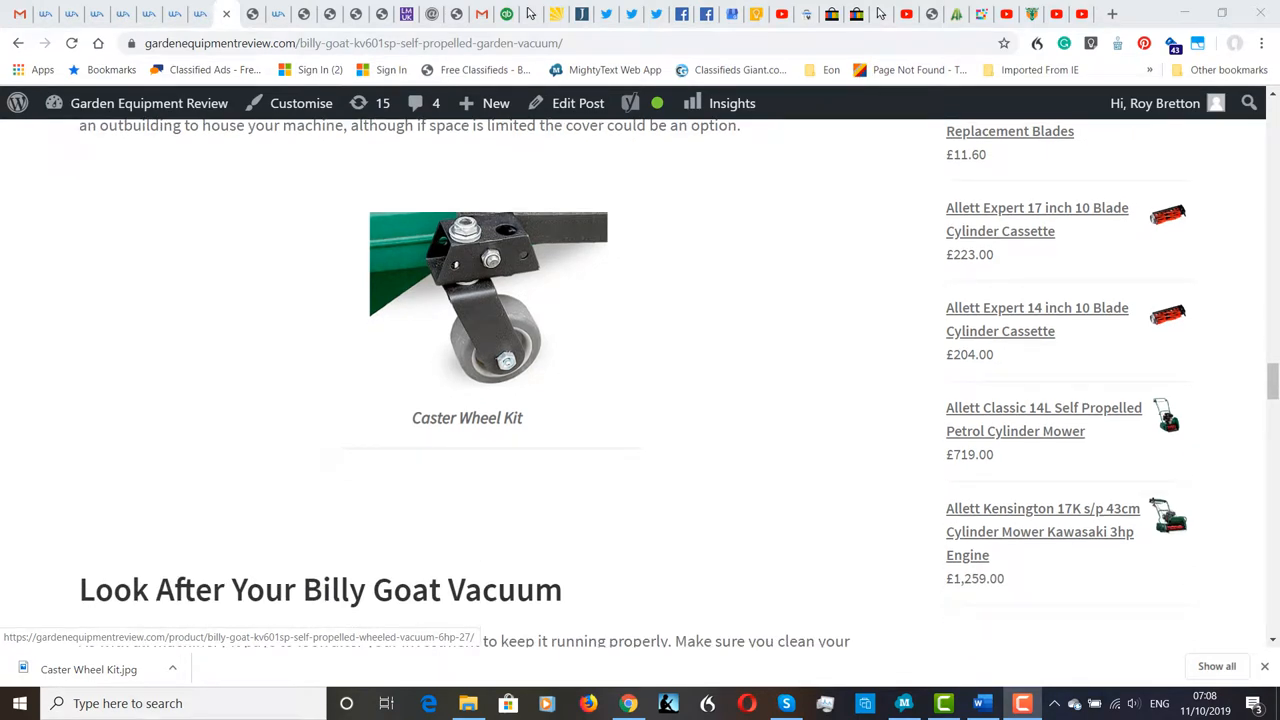
scroll(down, 3)
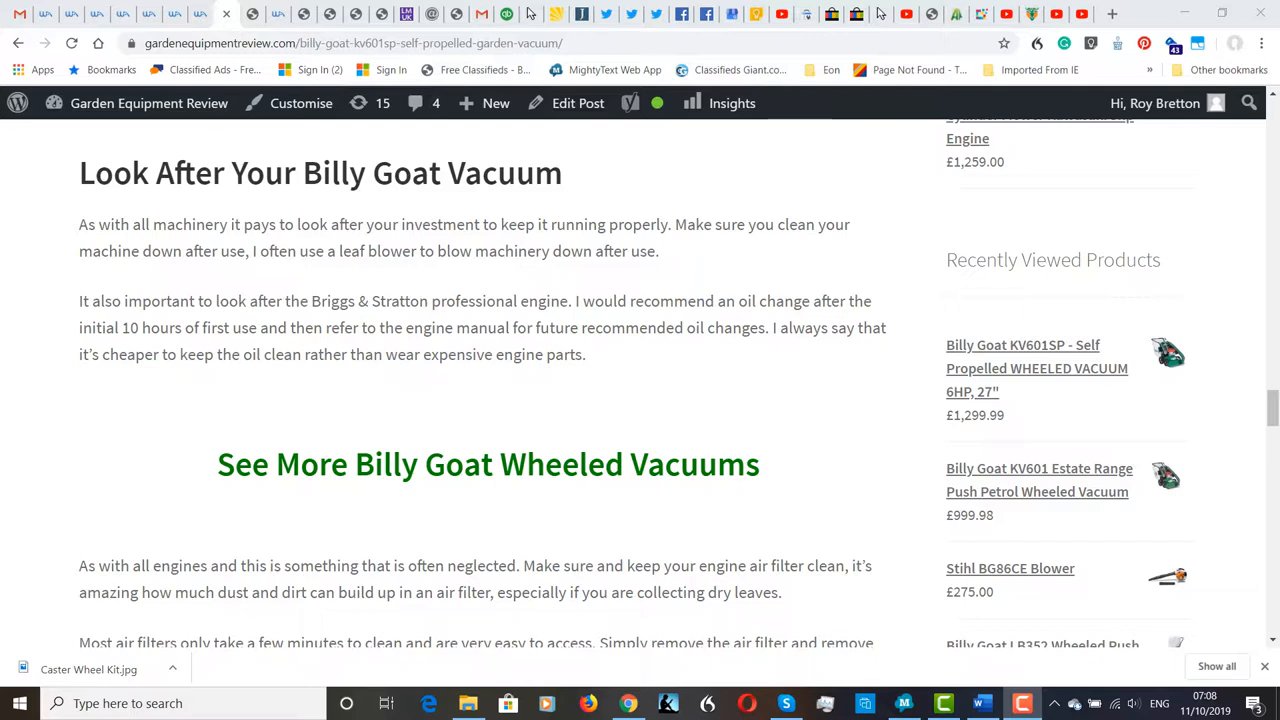
scroll(down, 3)
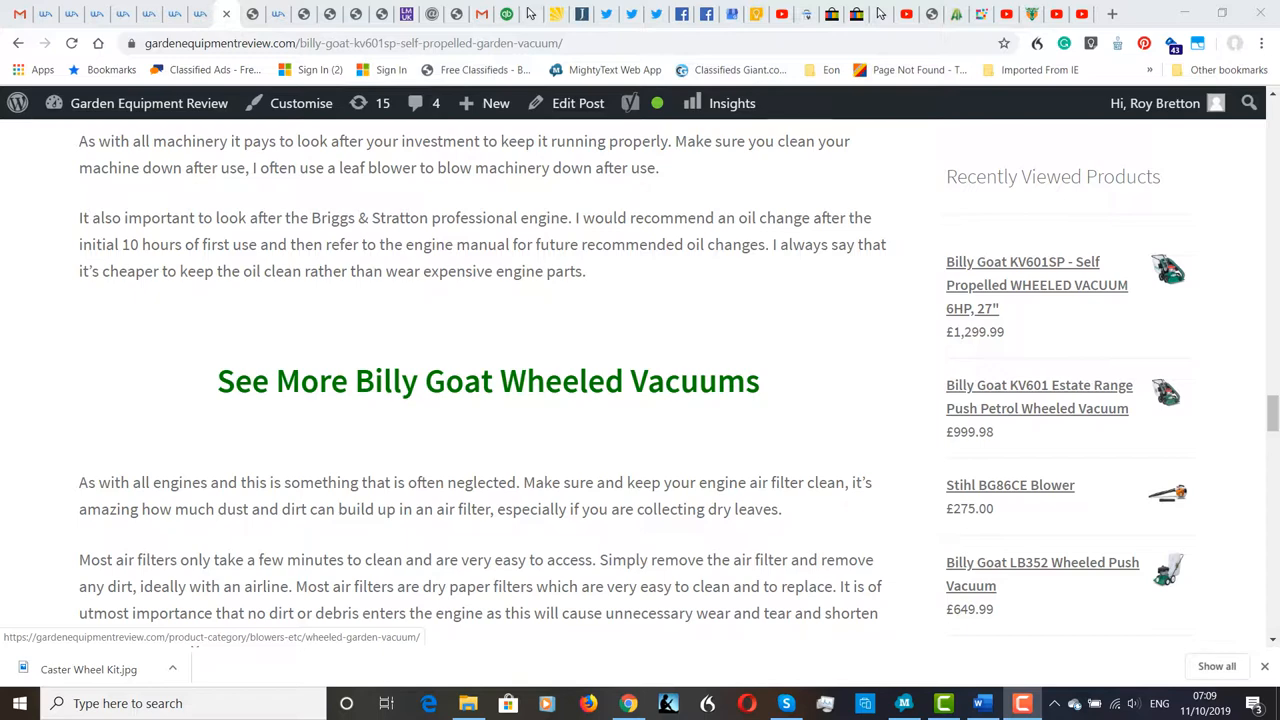
scroll(down, 3)
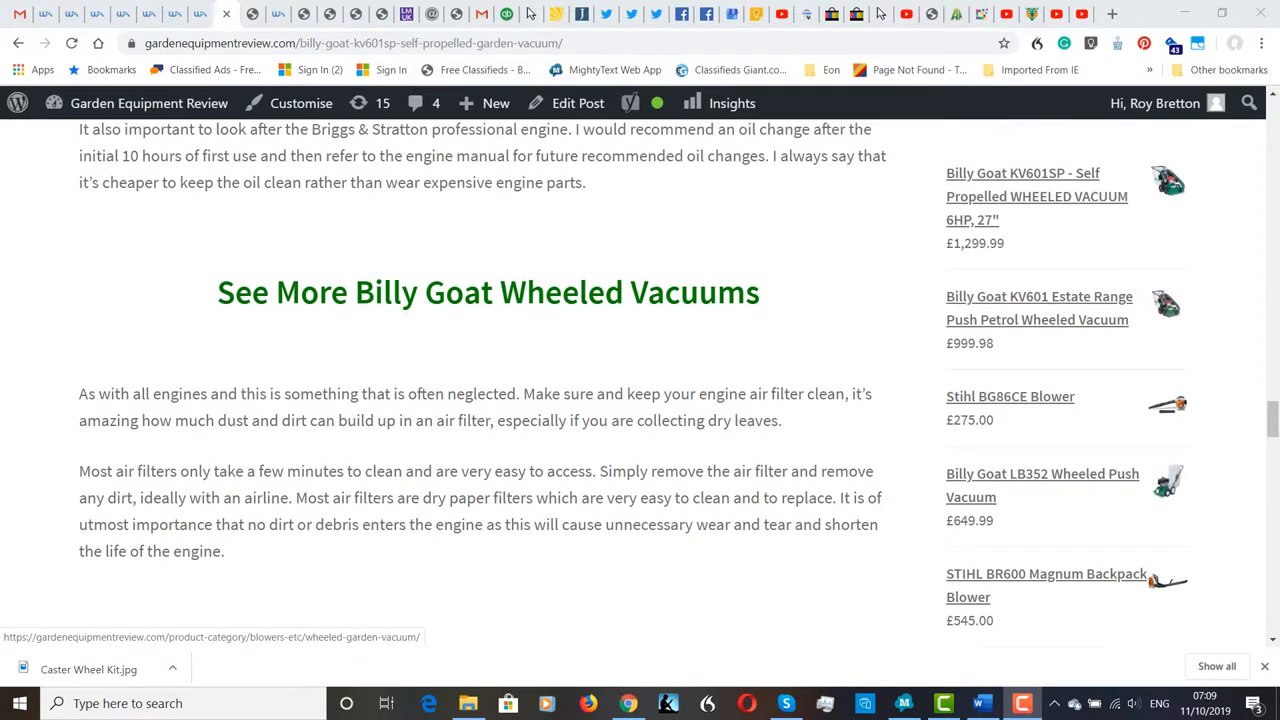
scroll(down, 3)
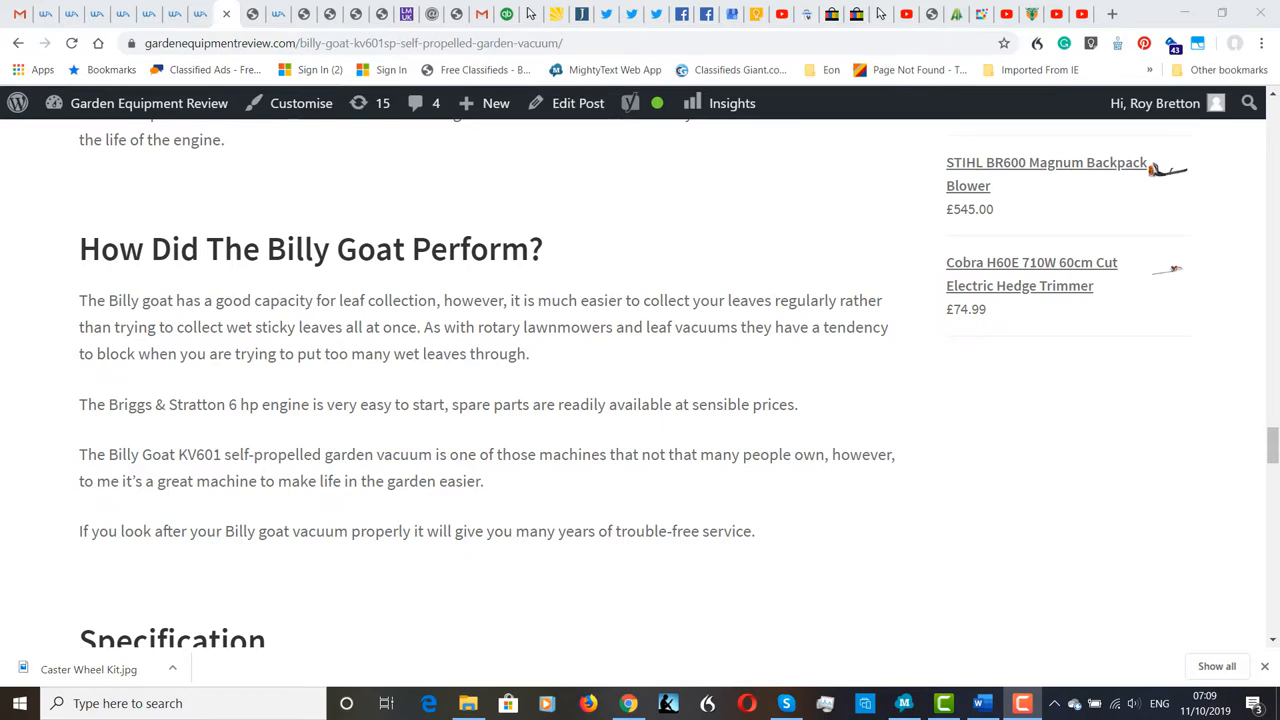
scroll(down, 3)
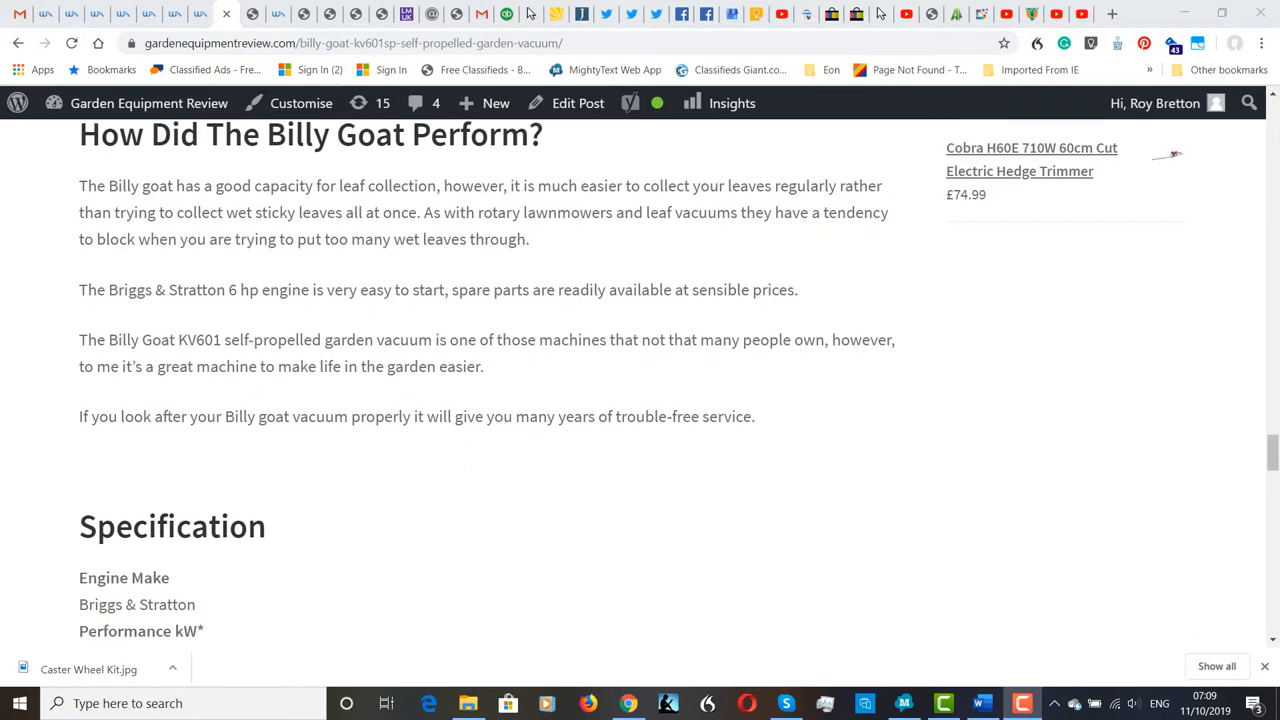
scroll(down, 3)
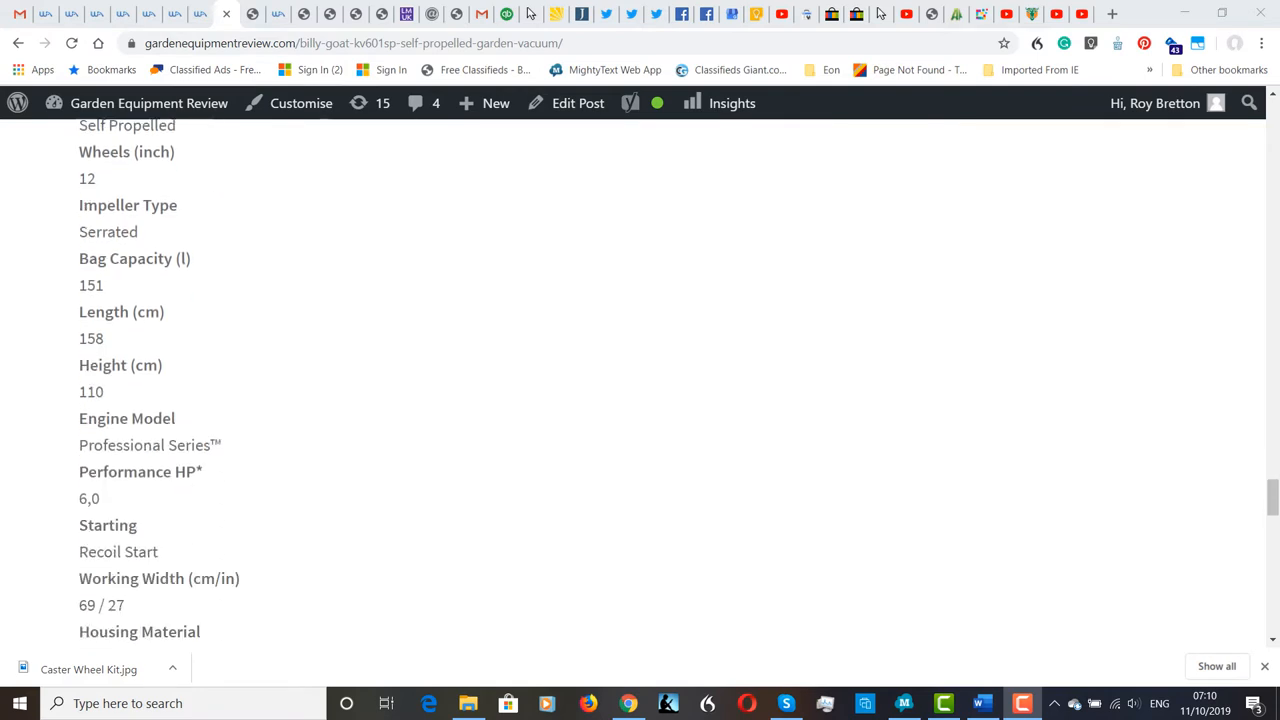
scroll(down, 3)
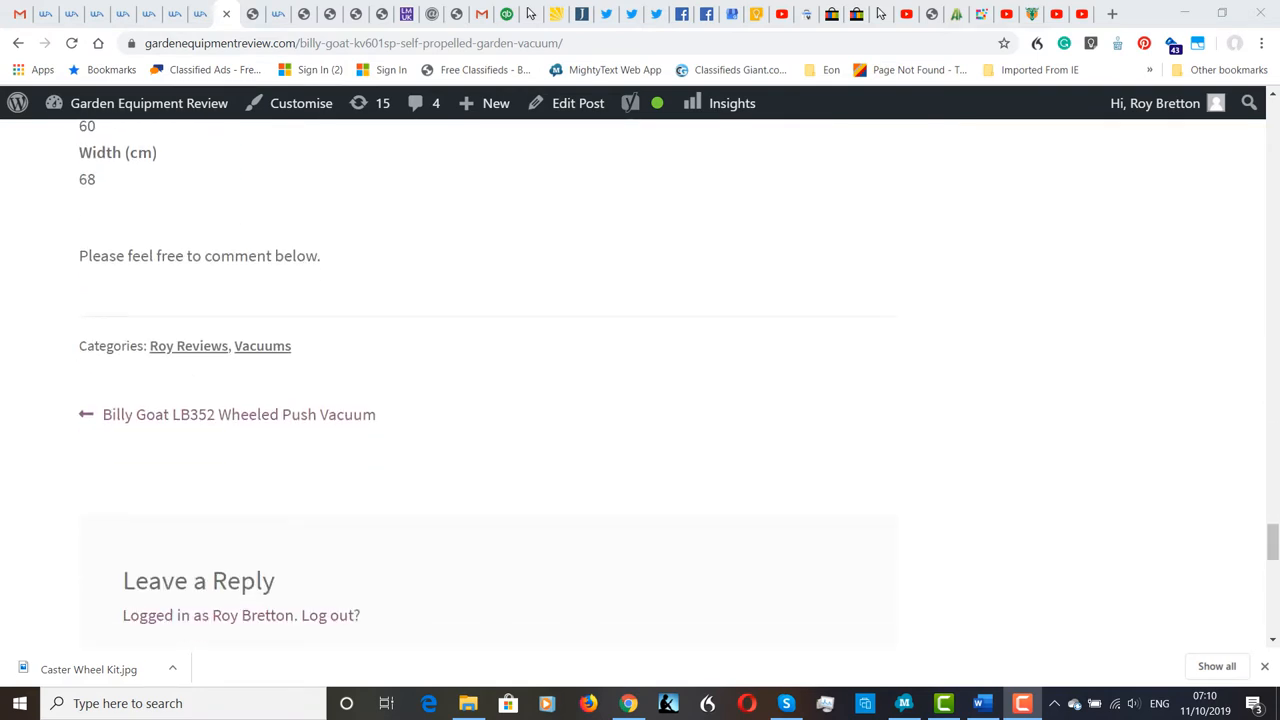